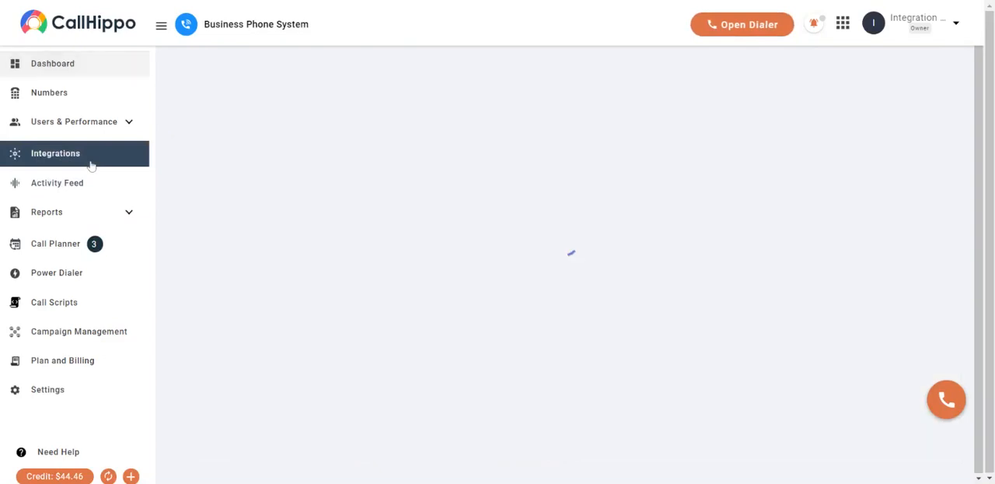
Step: Search the integrations for 'whats' to surface WhatsApp Business
click(55, 154)
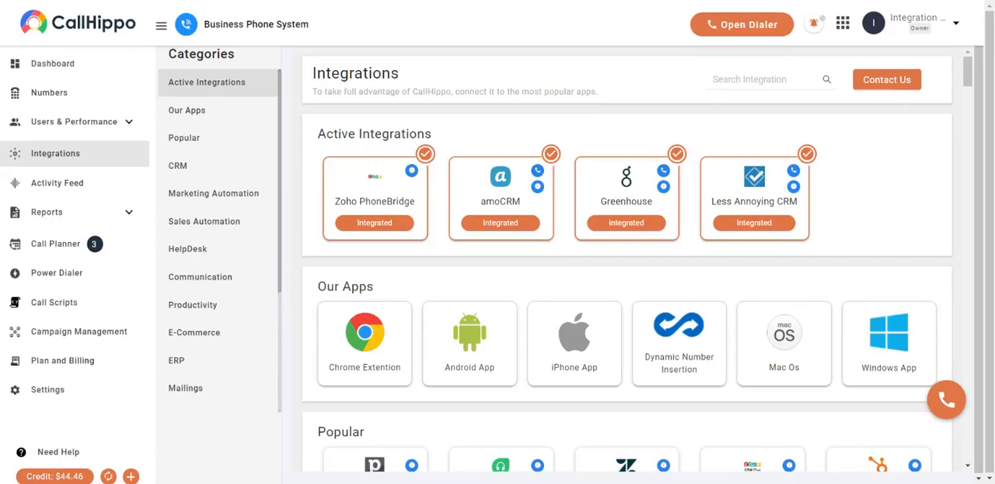
text(whats)
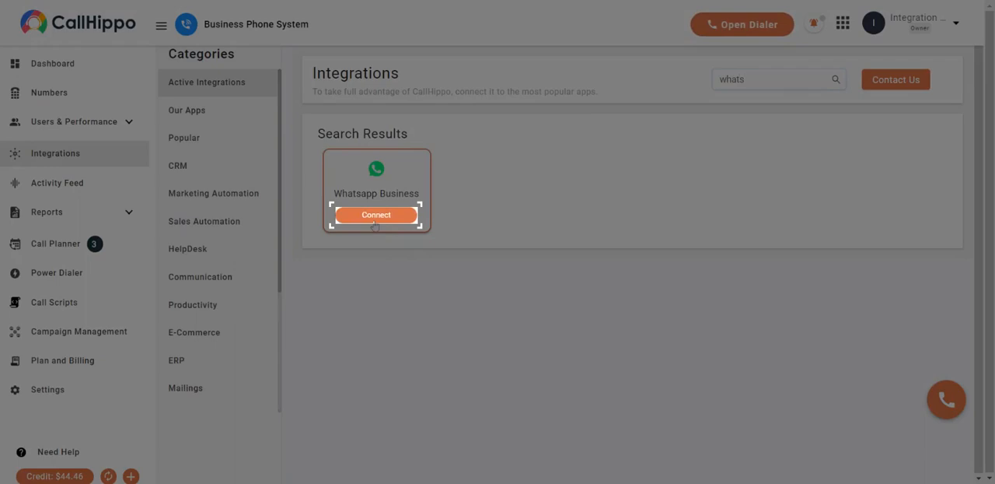
click(377, 215)
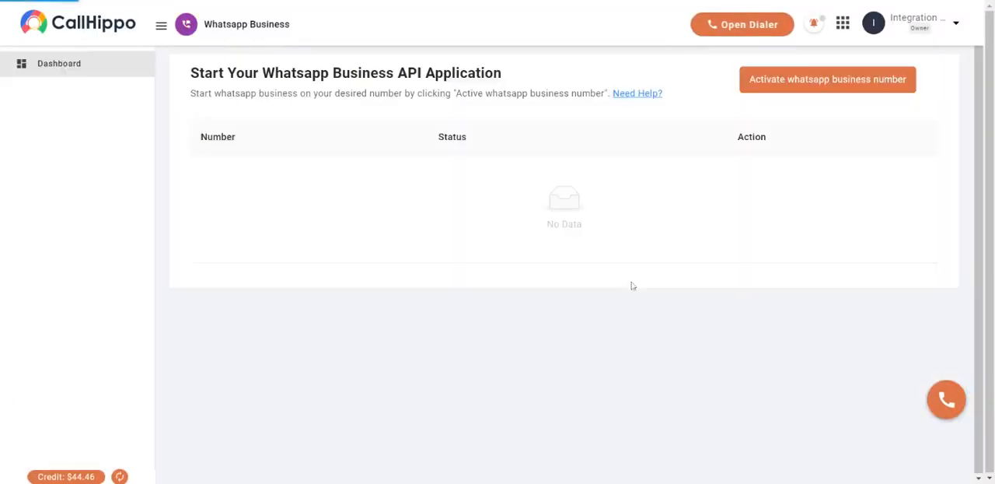
mouse_move(831, 102)
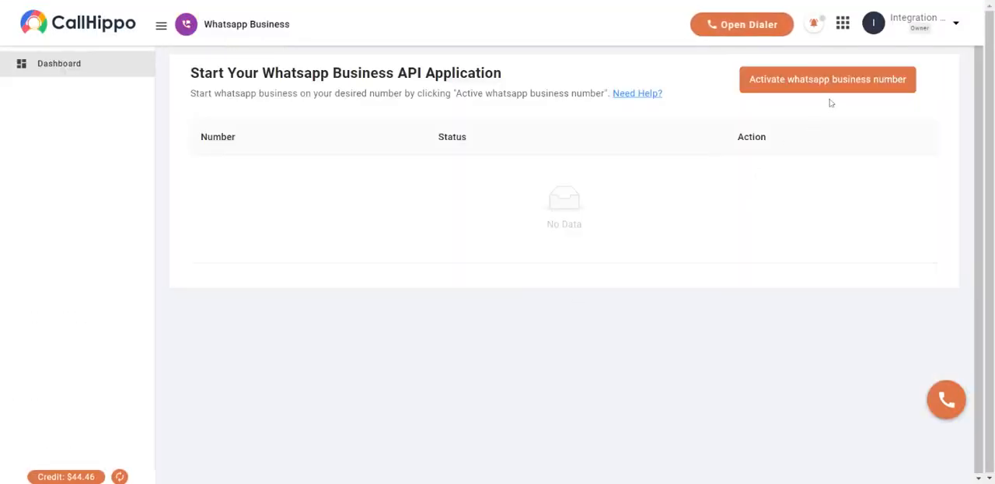
mouse_move(830, 97)
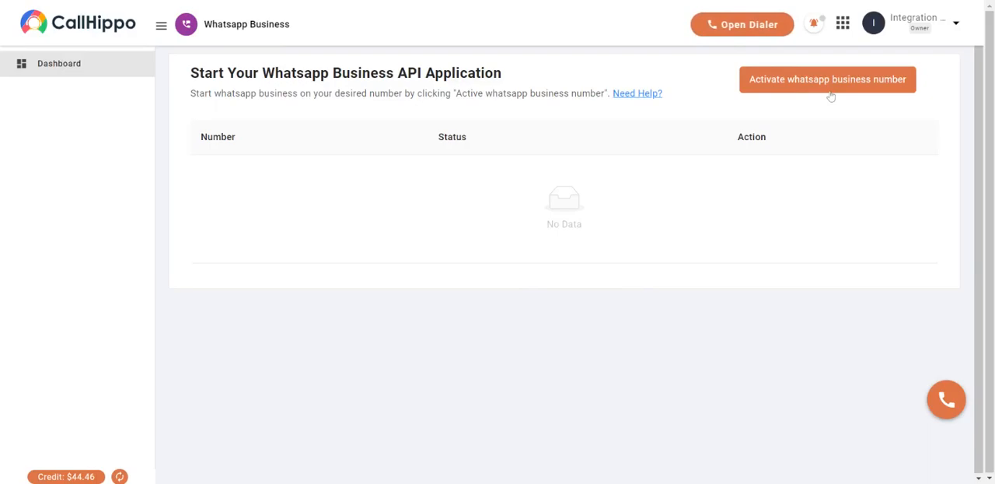
click(827, 78)
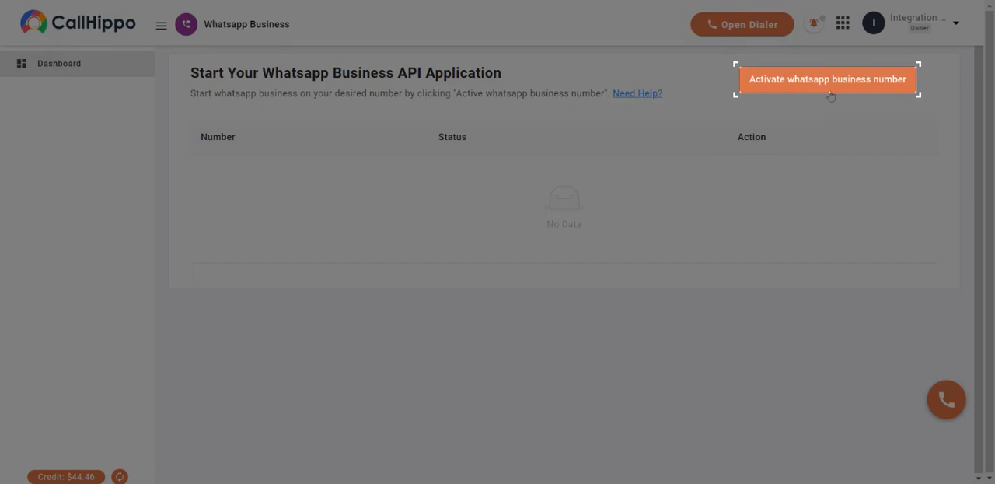
click(828, 79)
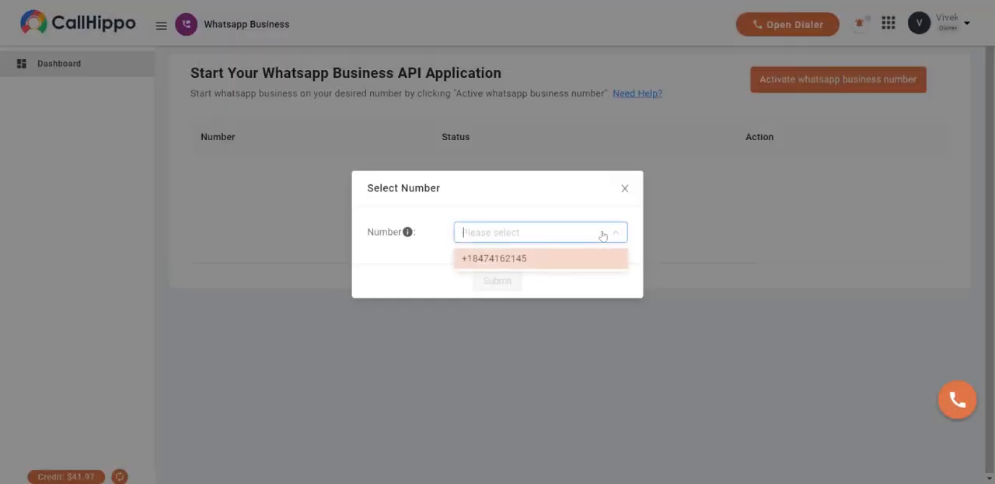
mouse_move(544, 269)
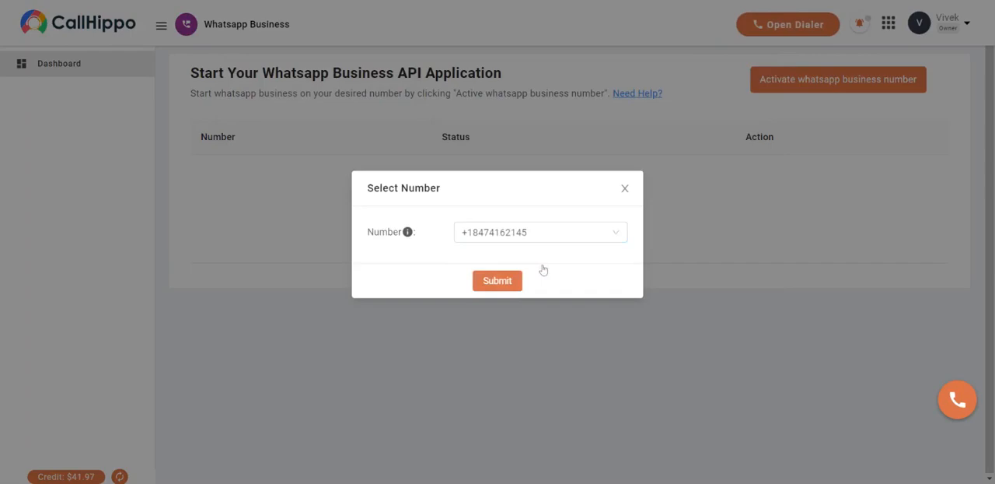
click(497, 280)
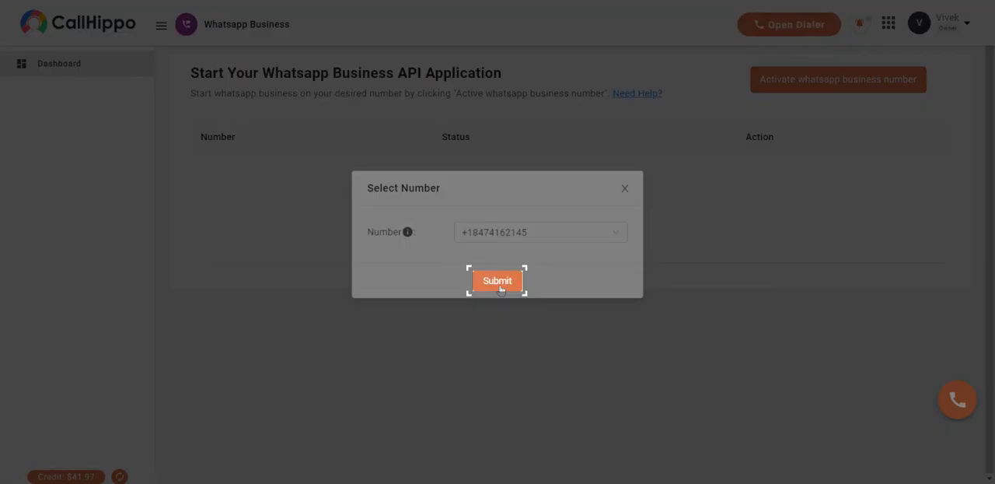
Step: Submit the number, step through personal, company and Facebook details, and submit with display name CallHippo
click(497, 279)
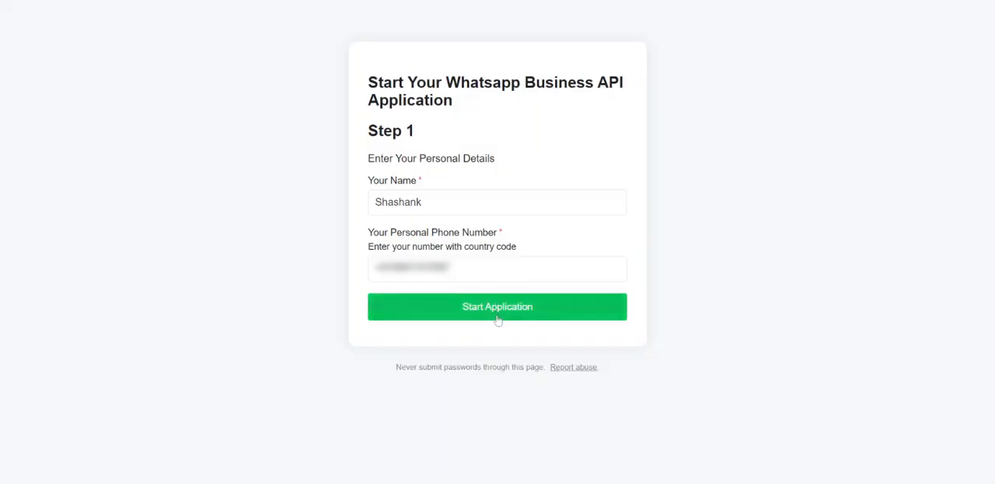
click(498, 305)
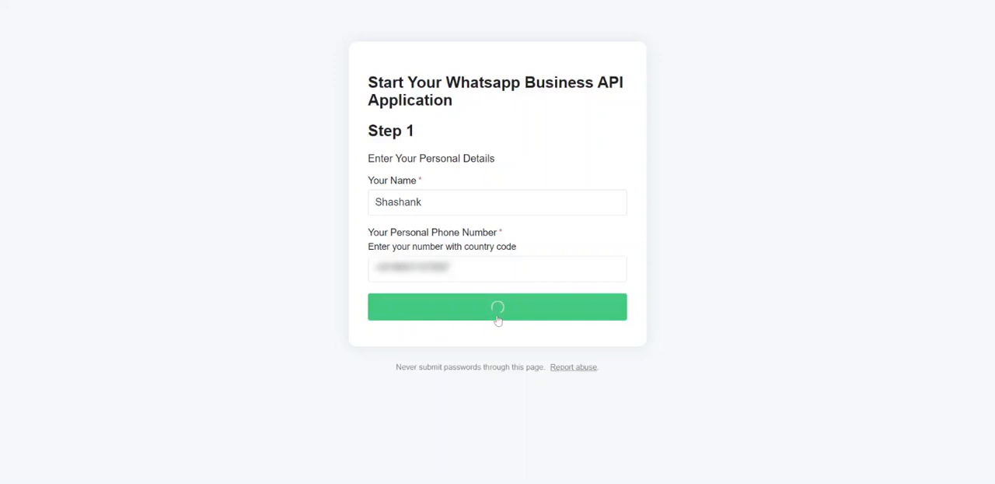
click(497, 306)
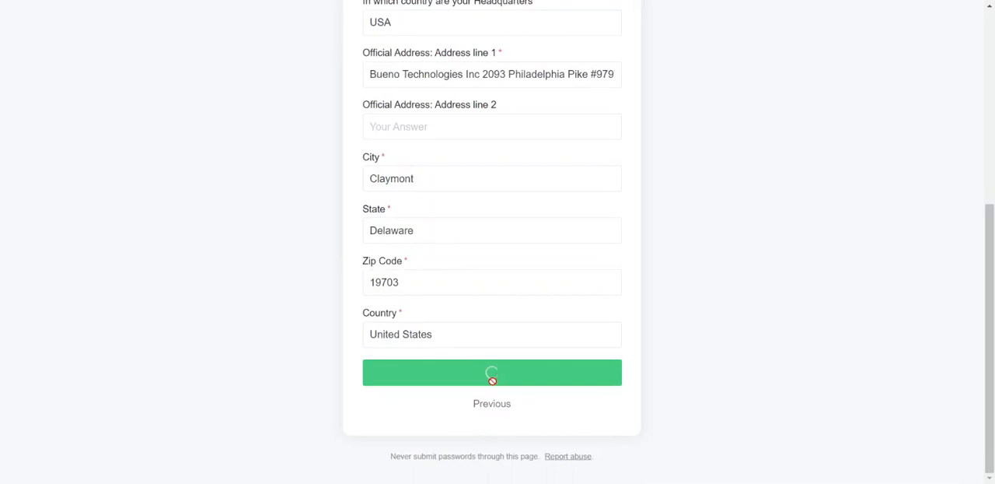
click(492, 371)
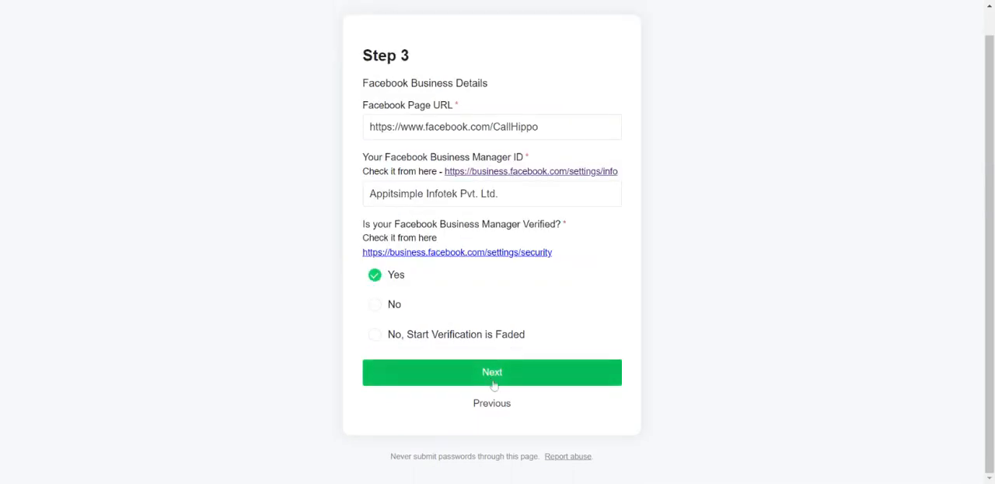
click(491, 372)
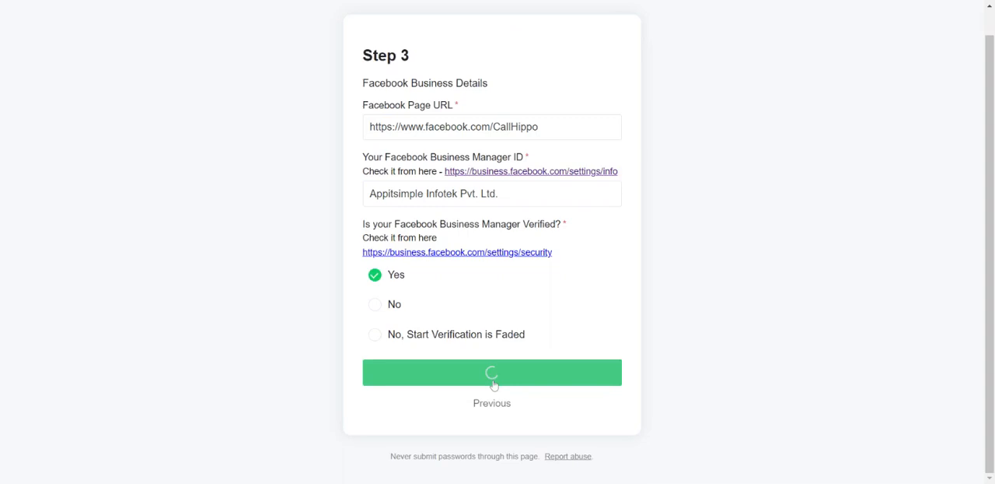
click(492, 372)
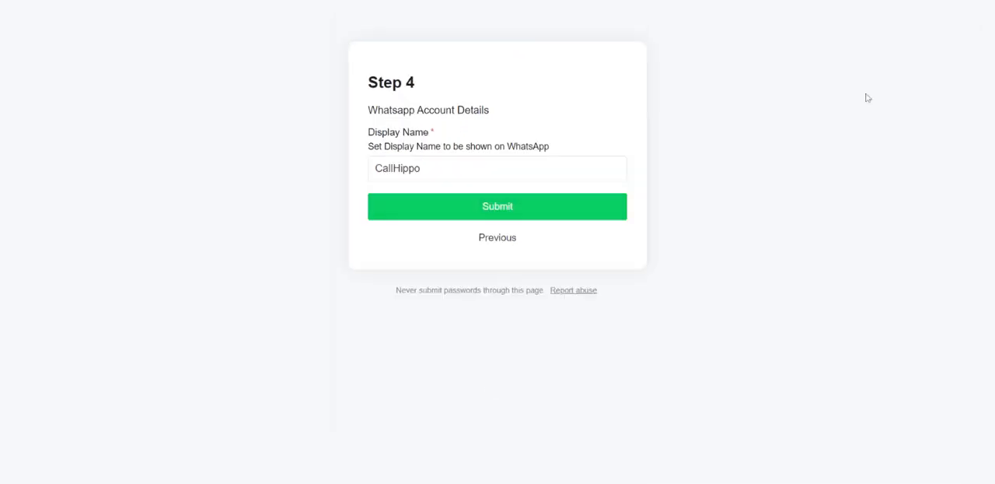
click(496, 206)
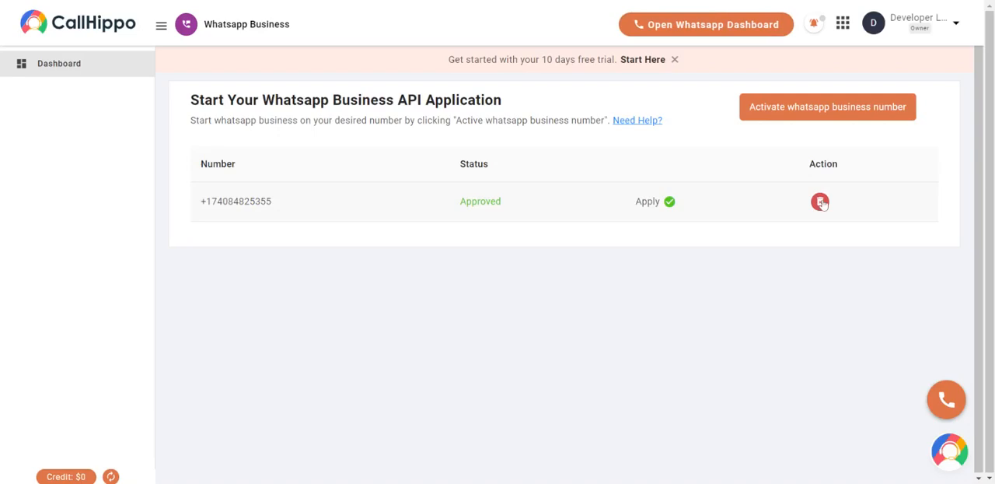
Step: Start unlinking the approved number, then decline so it stays Approved
click(820, 201)
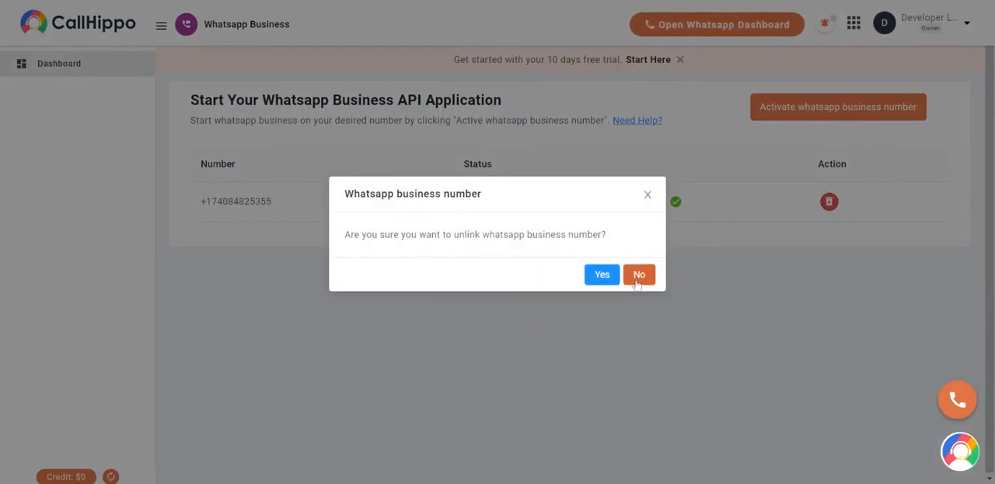
click(639, 274)
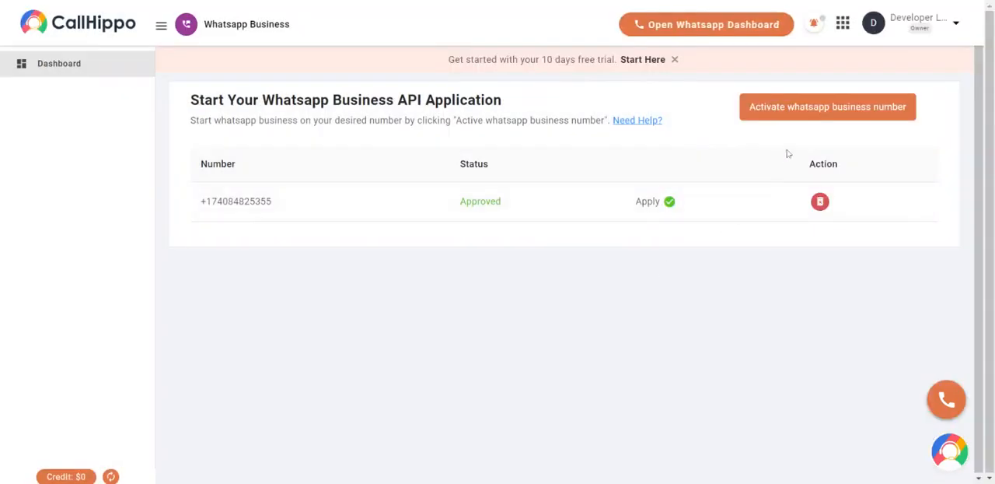
mouse_move(812, 122)
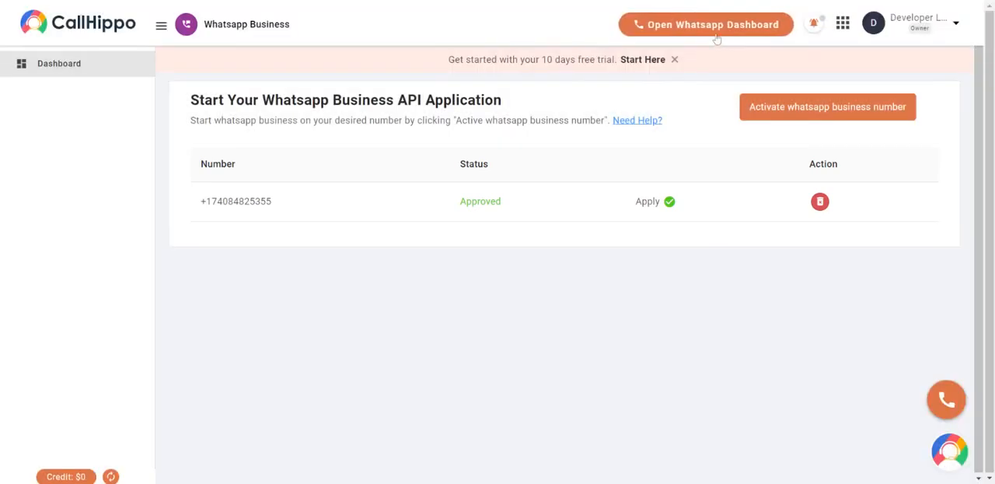
Step: Open the WhatsApp dashboard and view the CallHippo project's live chat inbox
click(706, 24)
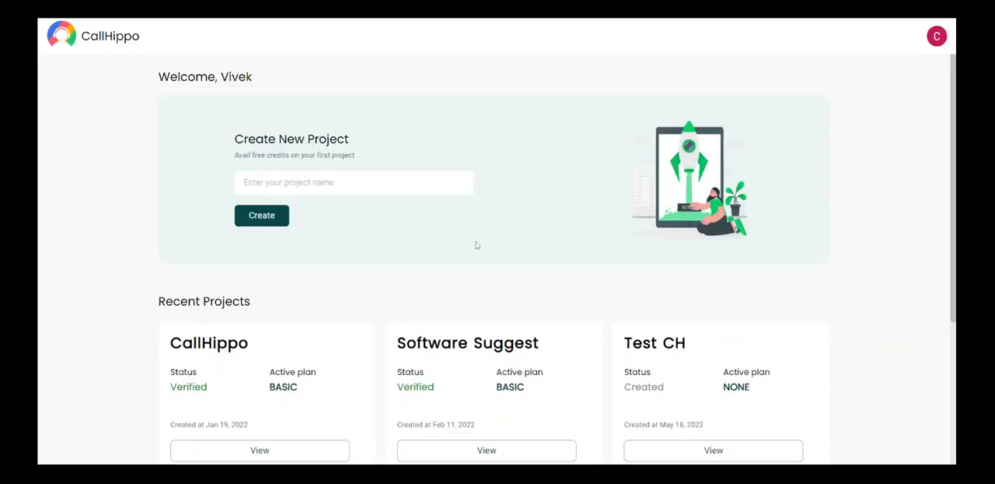
scroll(down, 3)
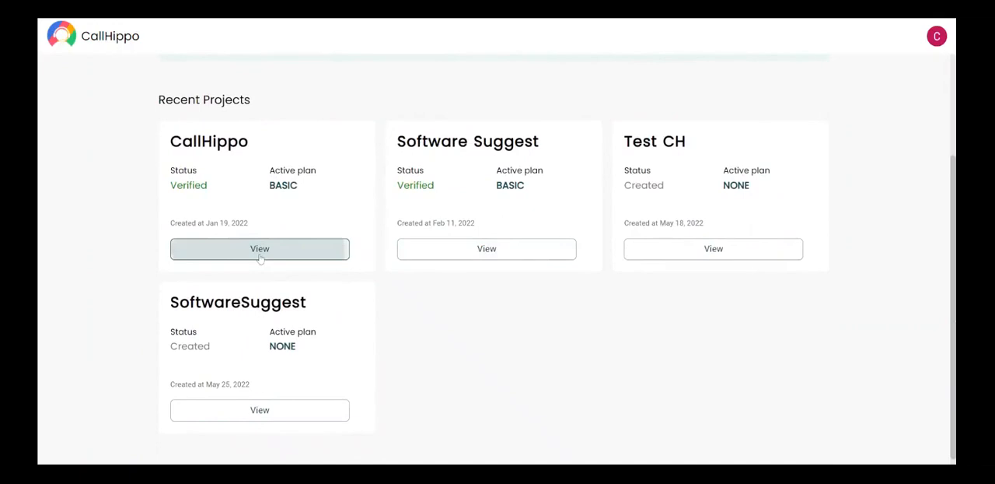
click(260, 248)
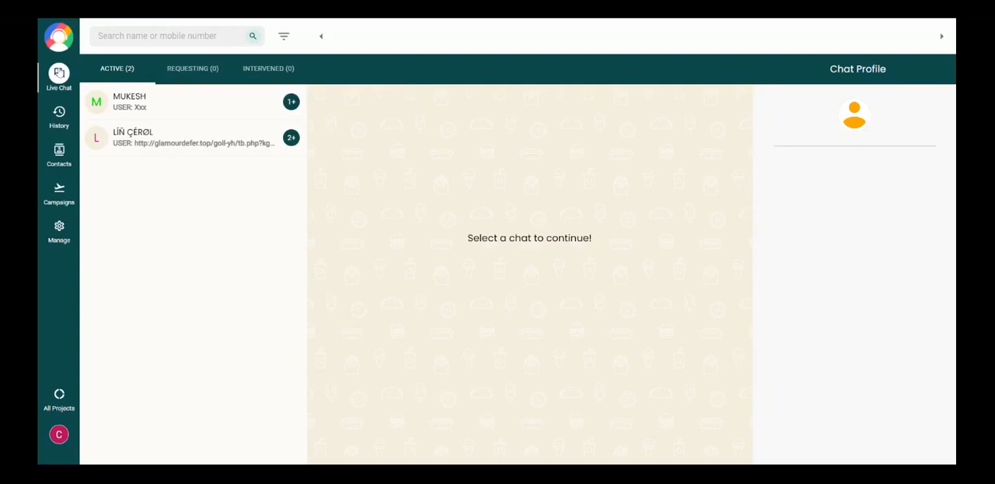
mouse_move(224, 176)
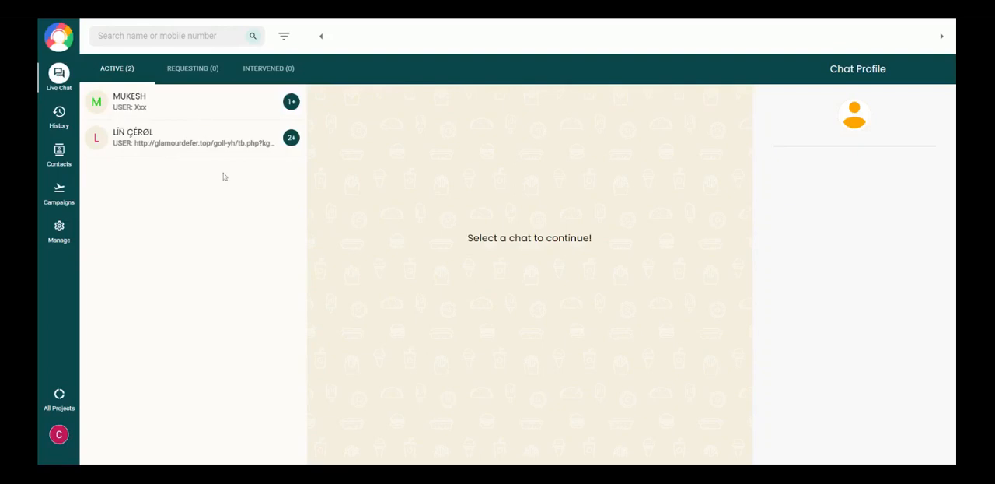
mouse_move(60, 116)
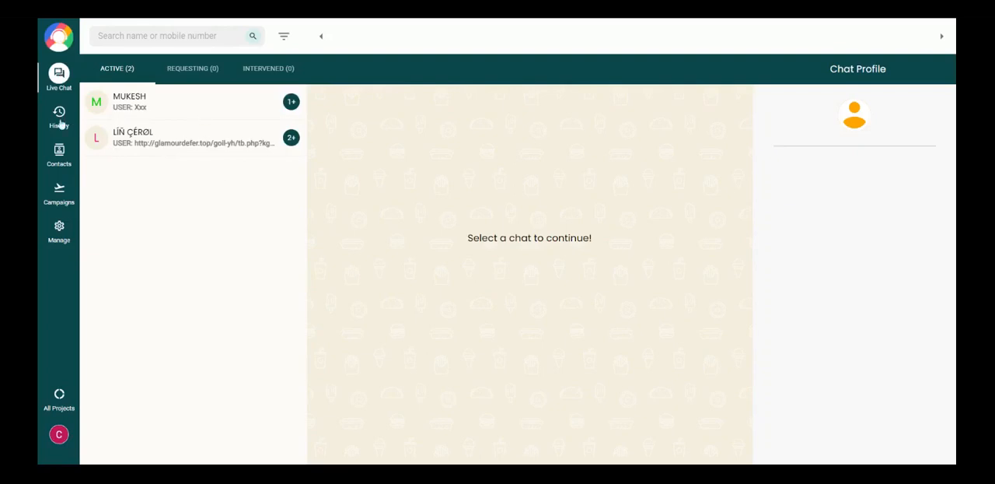
Step: Browse chat History and the 320-entry Contacts list, ending on the four Campaigns
click(60, 116)
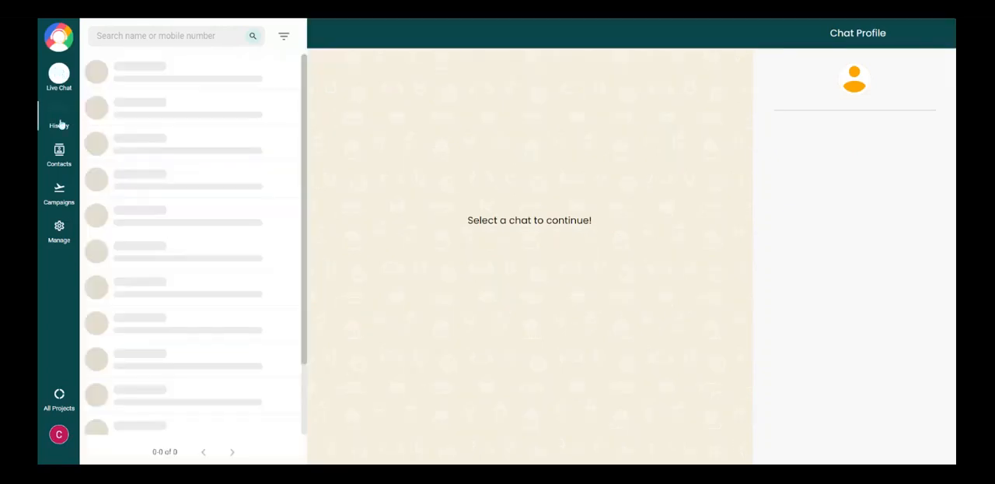
click(59, 115)
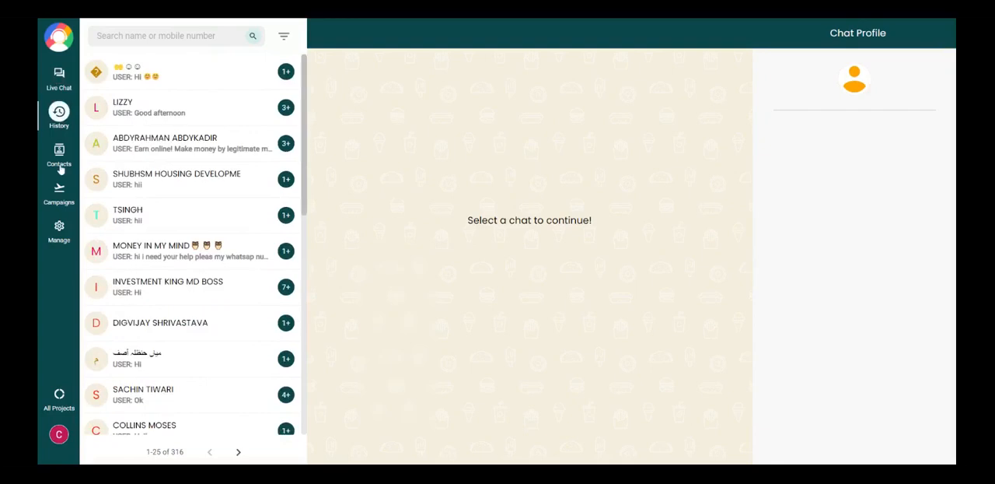
click(59, 155)
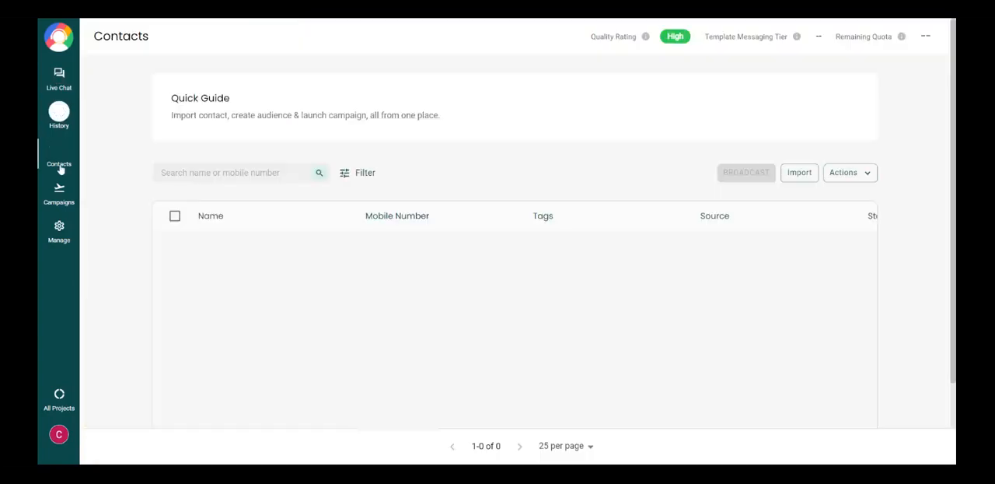
click(59, 152)
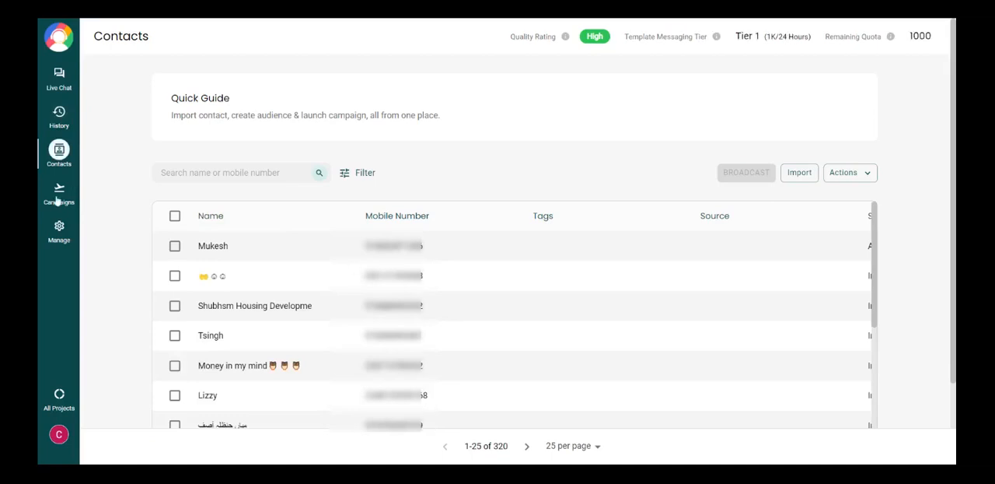
click(58, 192)
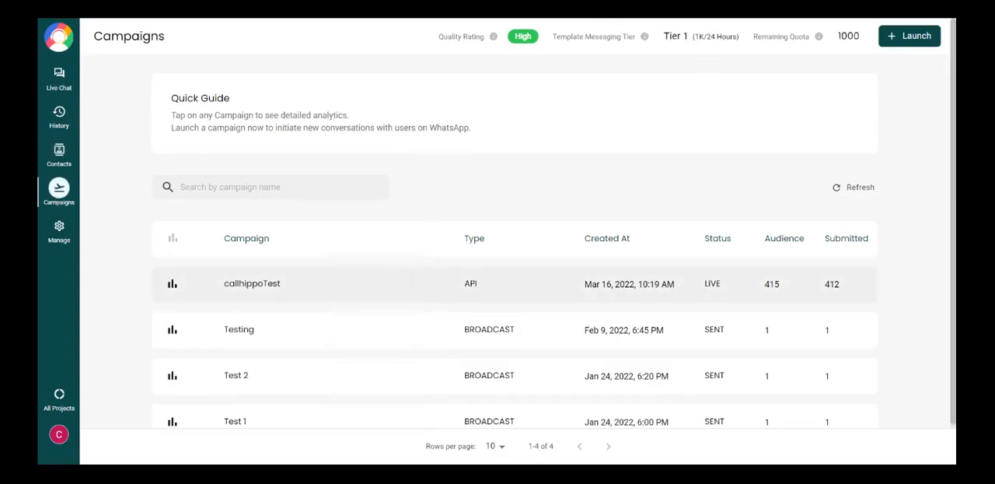
Step: View the callhippoTest overview: 412 sent, 402 delivered, 317 read, ₹580.52 credit used
click(252, 283)
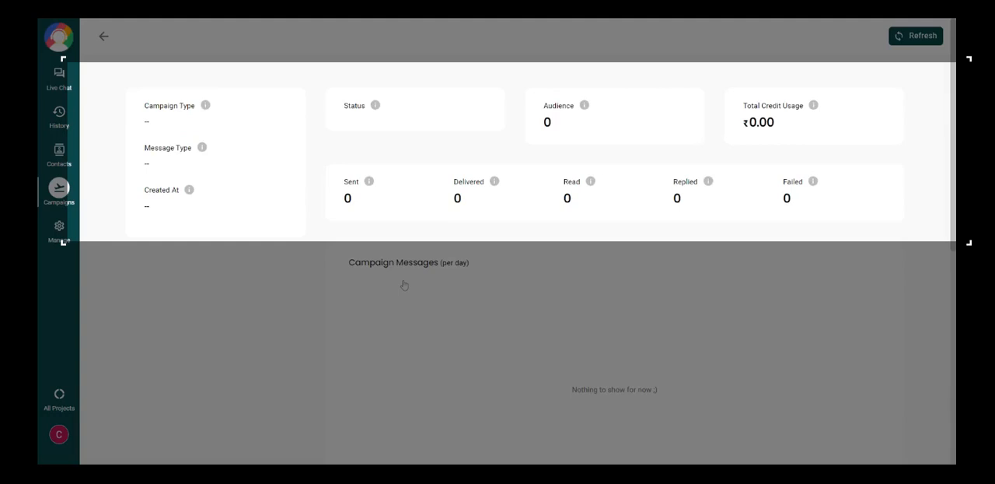
click(917, 35)
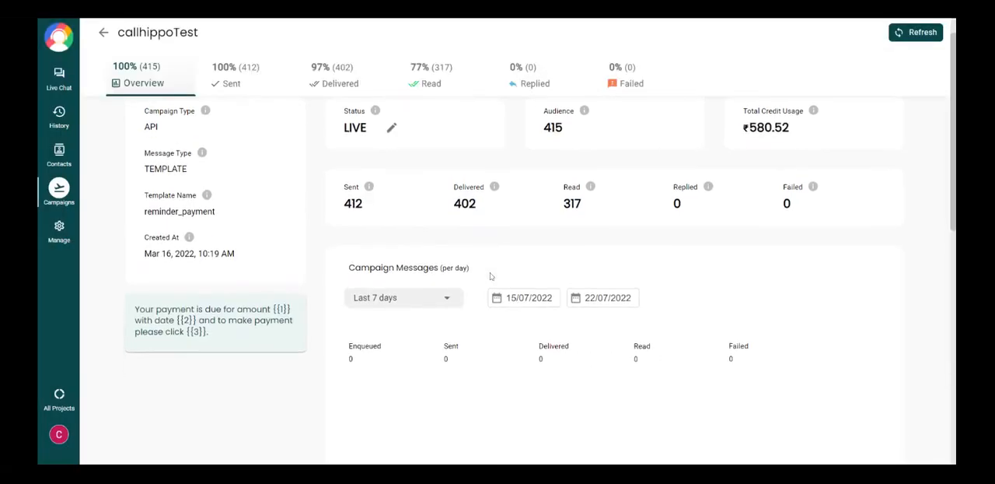
scroll(up, 3)
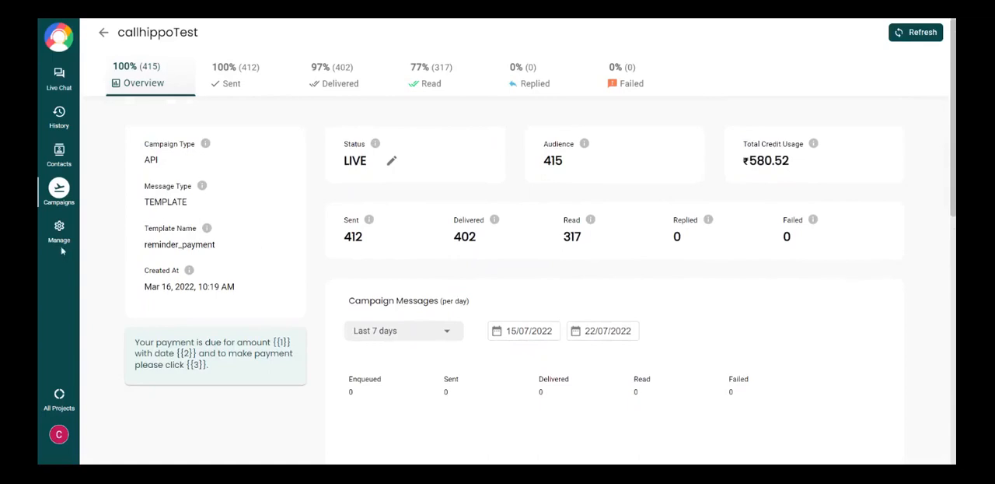
Step: Open Manage from the sidebar to show the User Attributes form
click(59, 231)
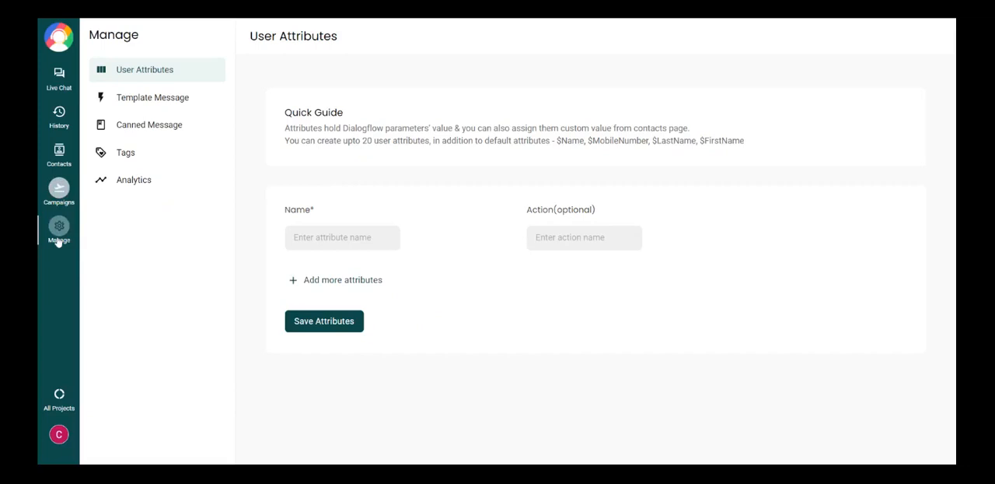
mouse_move(404, 293)
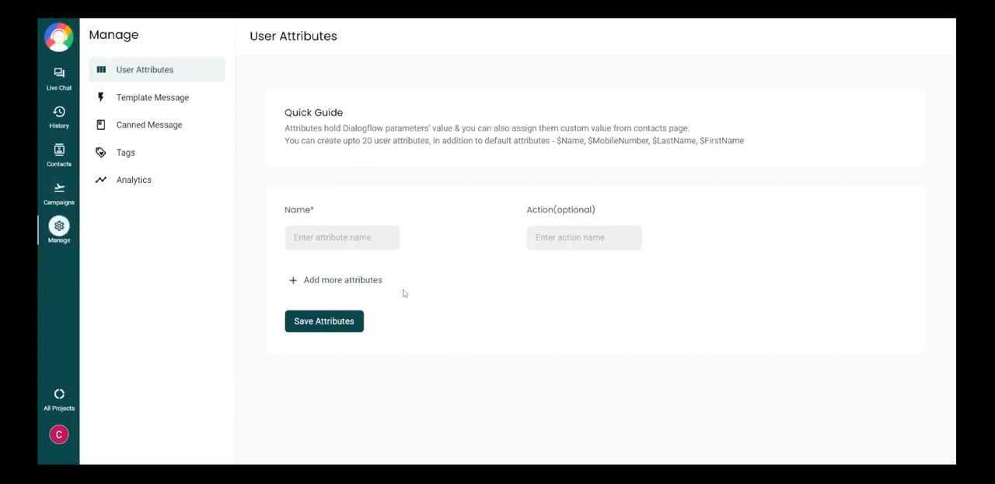